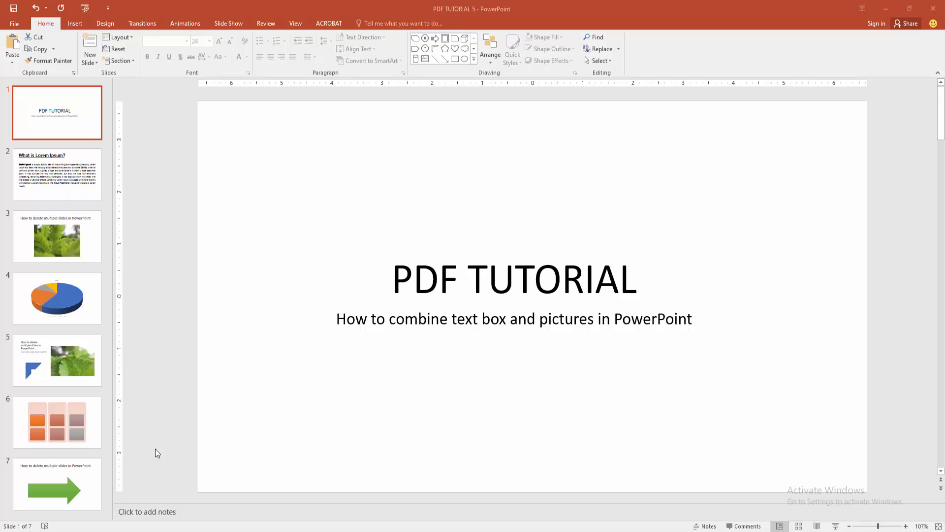
pyautogui.moveTo(151, 446)
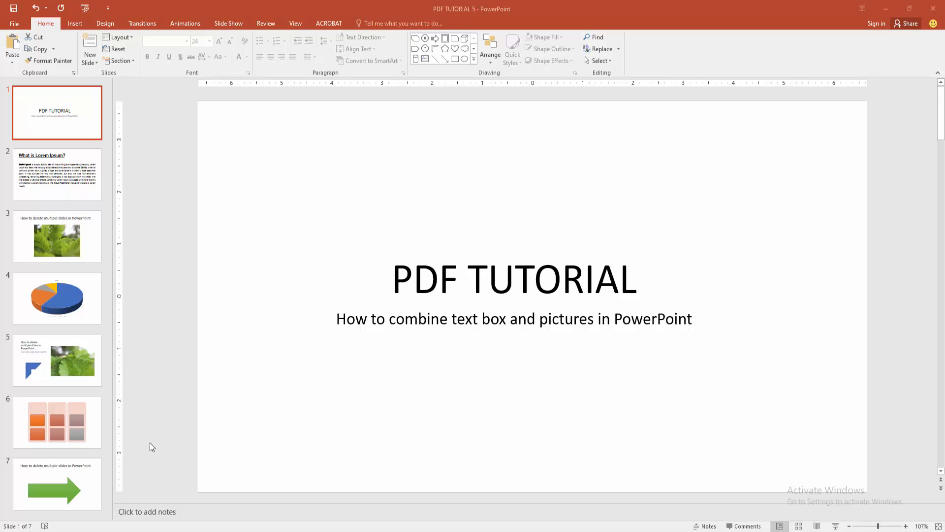
pyautogui.moveTo(57, 31)
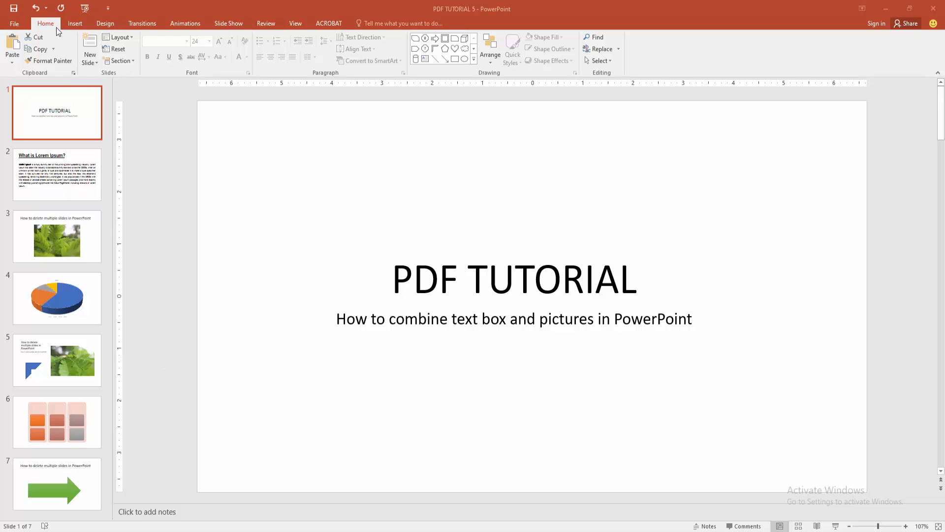
# - Add a Blank layout slide as slide 2 from the New Slide dropdown
pyautogui.click(89, 60)
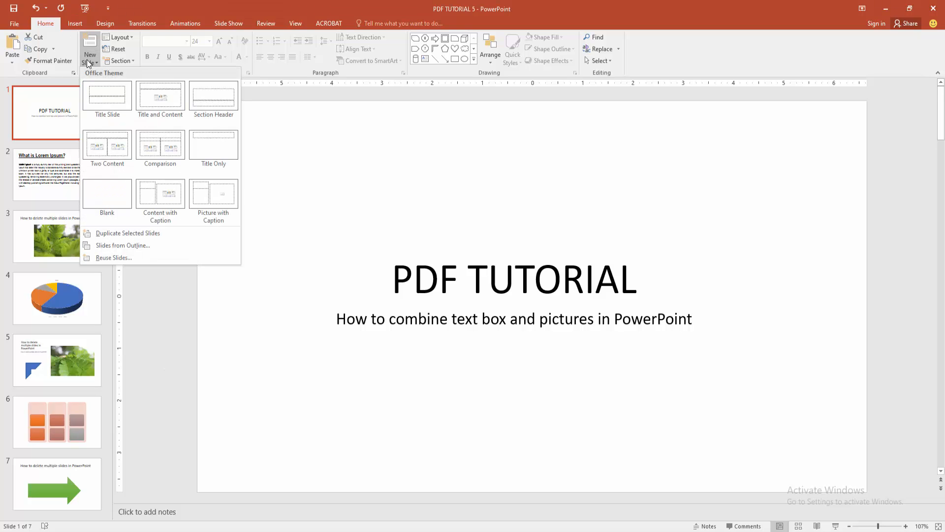
pyautogui.click(107, 194)
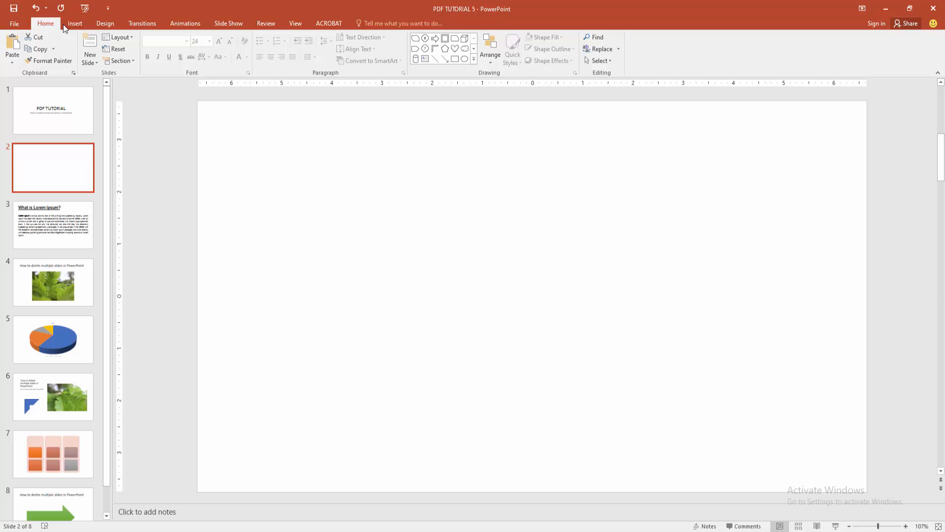
# - Insert the green mango photo from the computer onto slide 2, after abandoning the online picture search
pyautogui.click(74, 24)
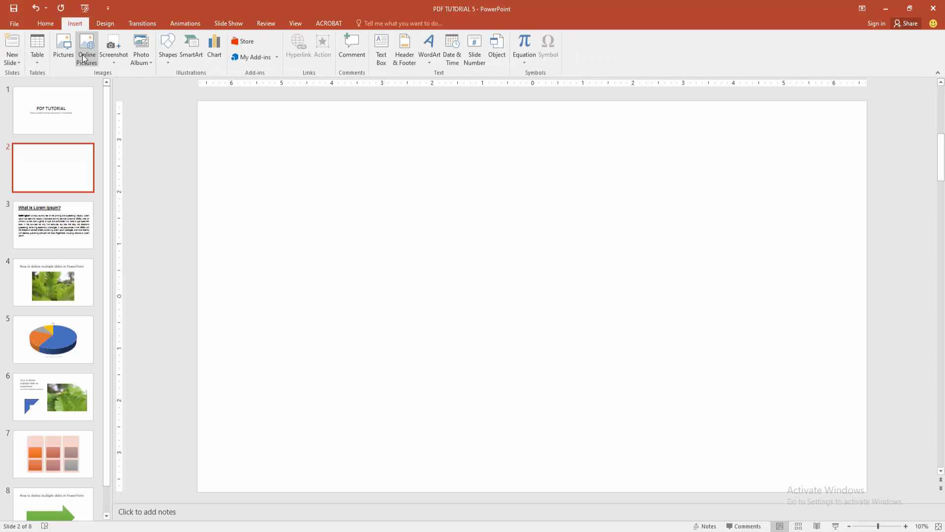
pyautogui.click(86, 50)
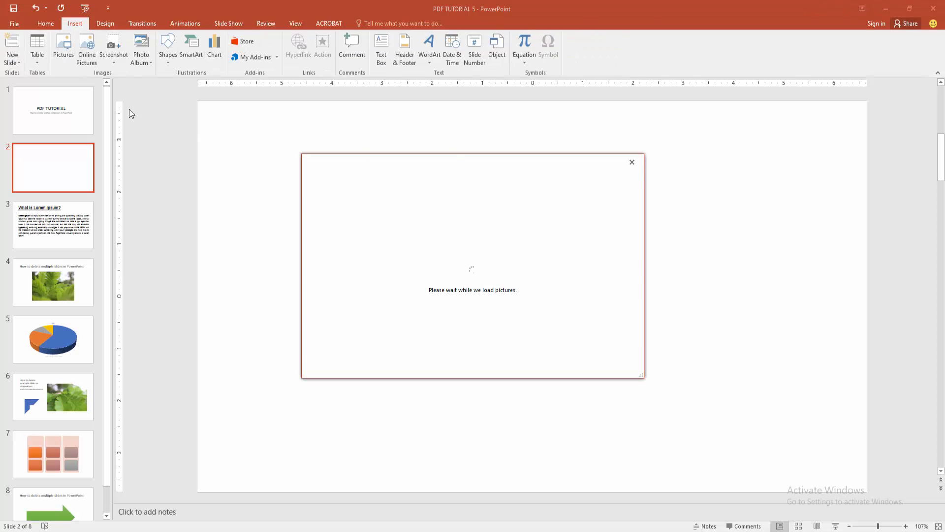
pyautogui.click(631, 162)
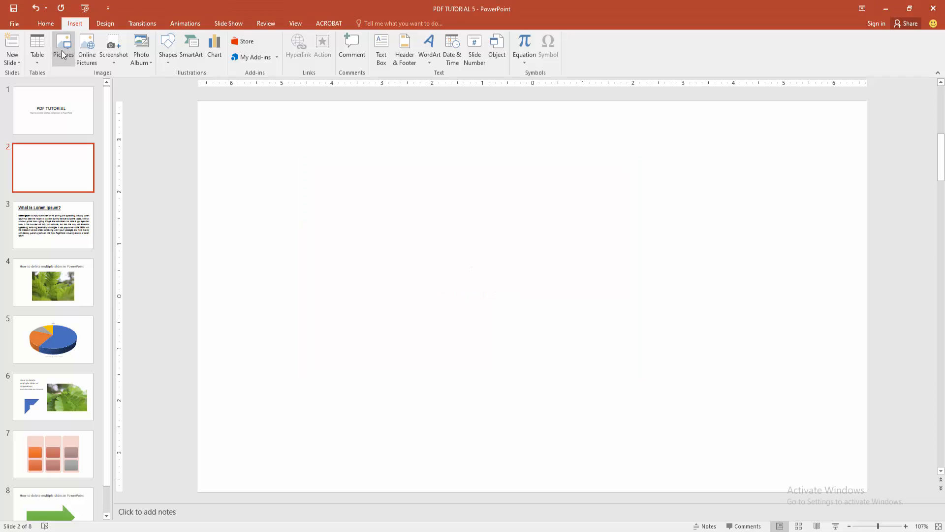
pyautogui.click(64, 48)
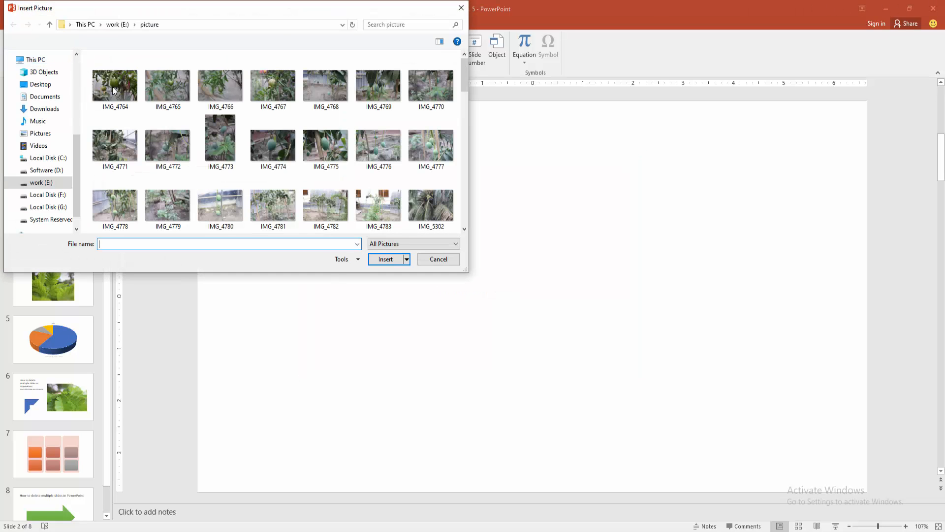
pyautogui.click(438, 259)
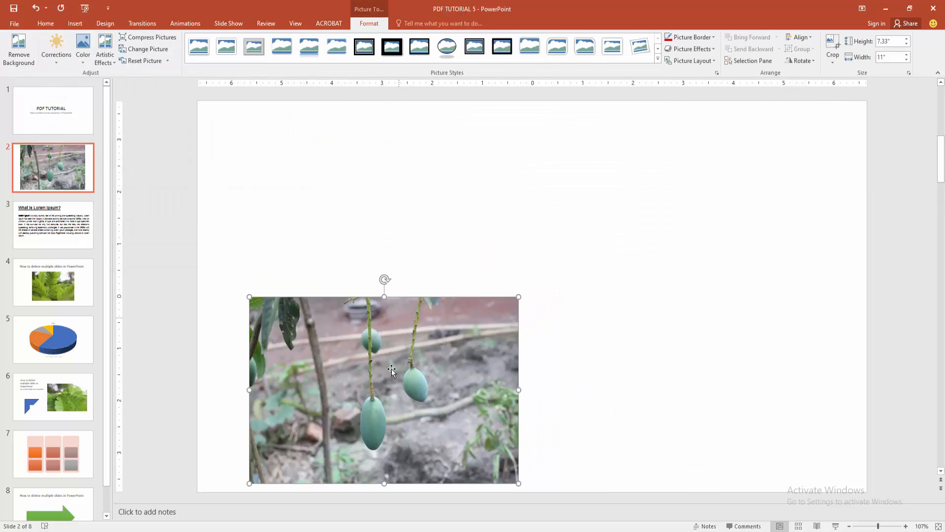
pyautogui.click(75, 23)
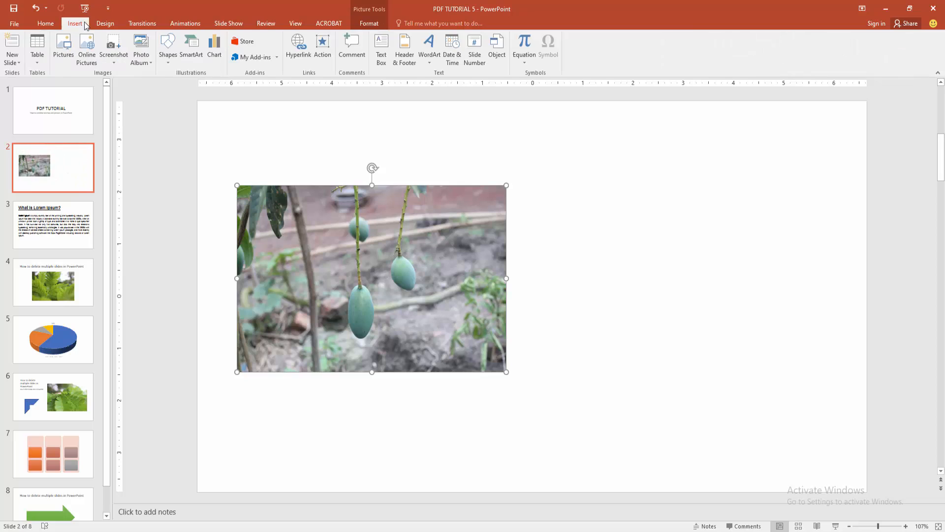
# - Draw a text box beside the photo repeating 'How to combine text box and pictures in PowerPoint', then select it
pyautogui.click(380, 48)
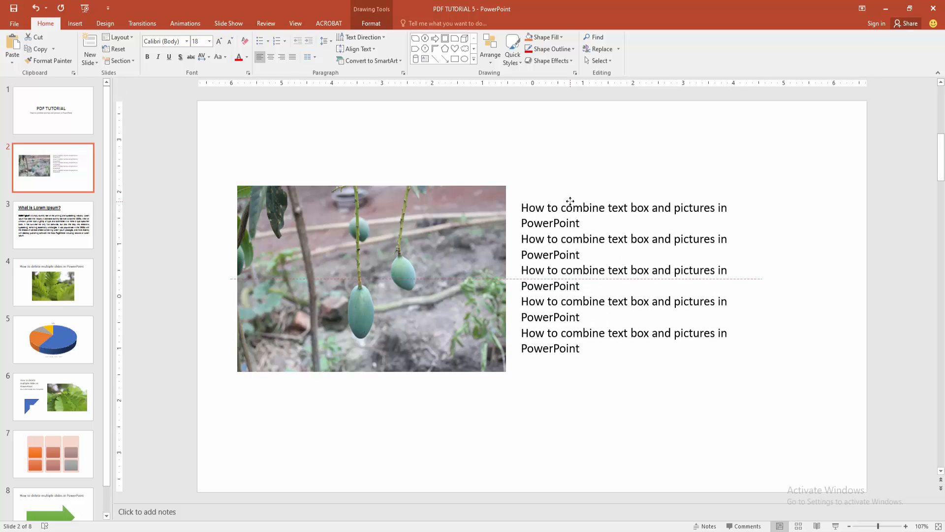
pyautogui.click(623, 277)
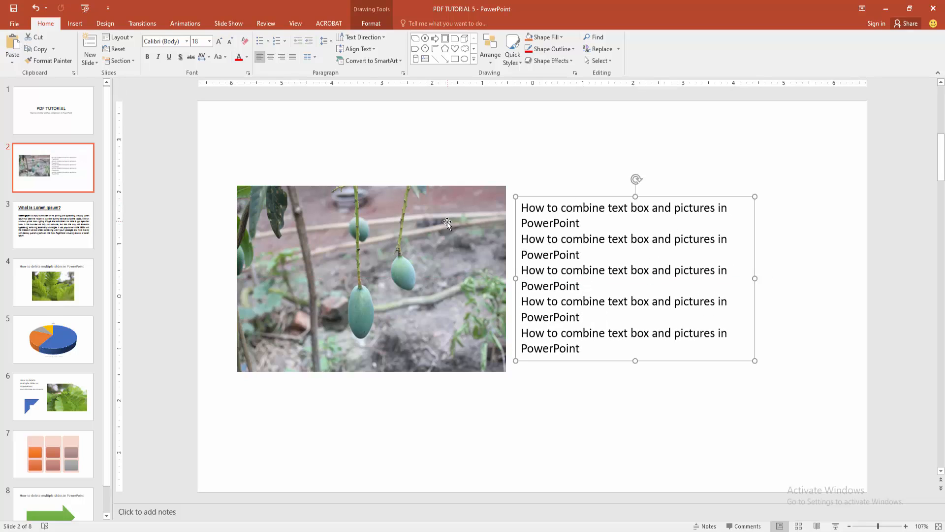
pyautogui.moveTo(530, 198)
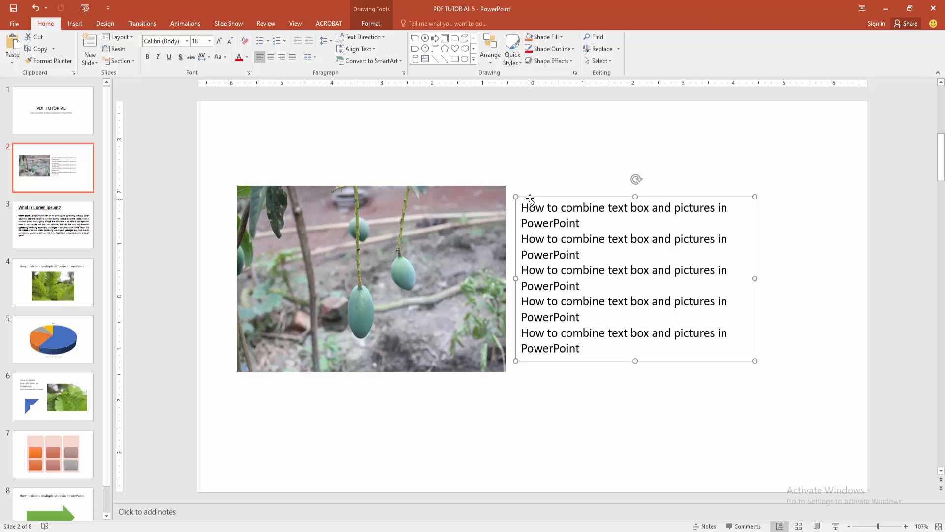
# - Select the text box and mango photo together and group them via Format > Group
pyautogui.click(371, 278)
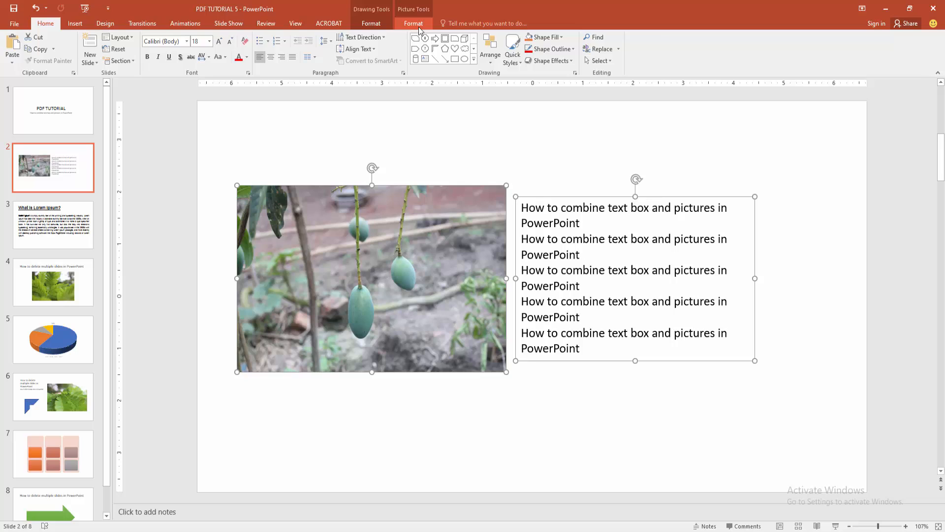
pyautogui.click(802, 48)
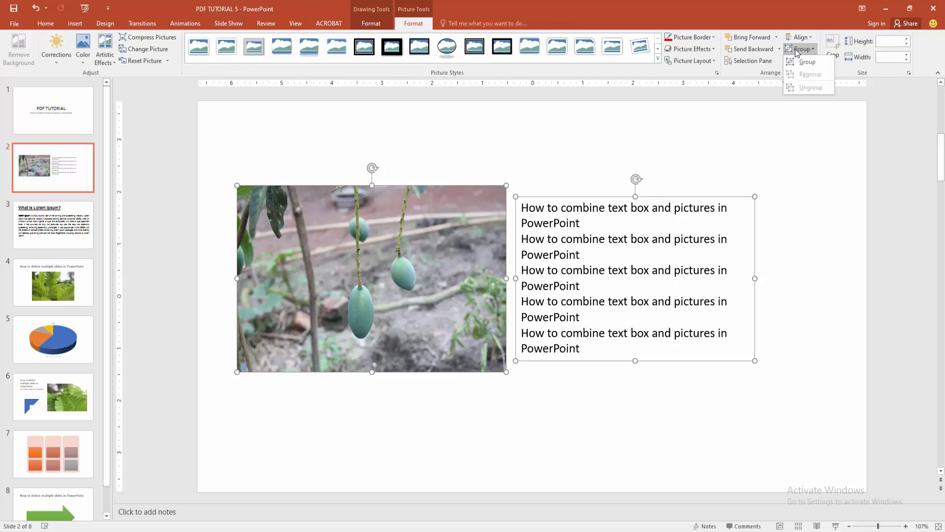
pyautogui.click(807, 61)
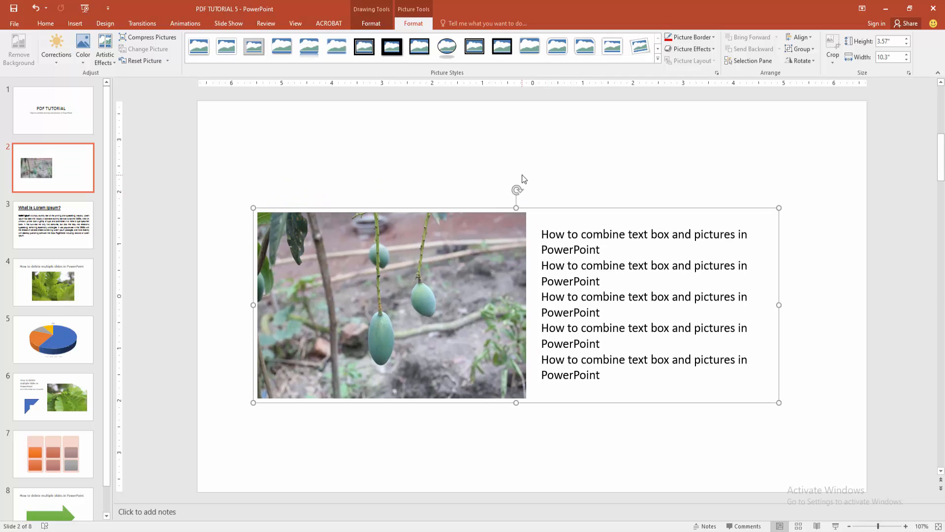
# - Tilt the grouped photo and text box slightly, then deselect to view it
pyautogui.click(45, 24)
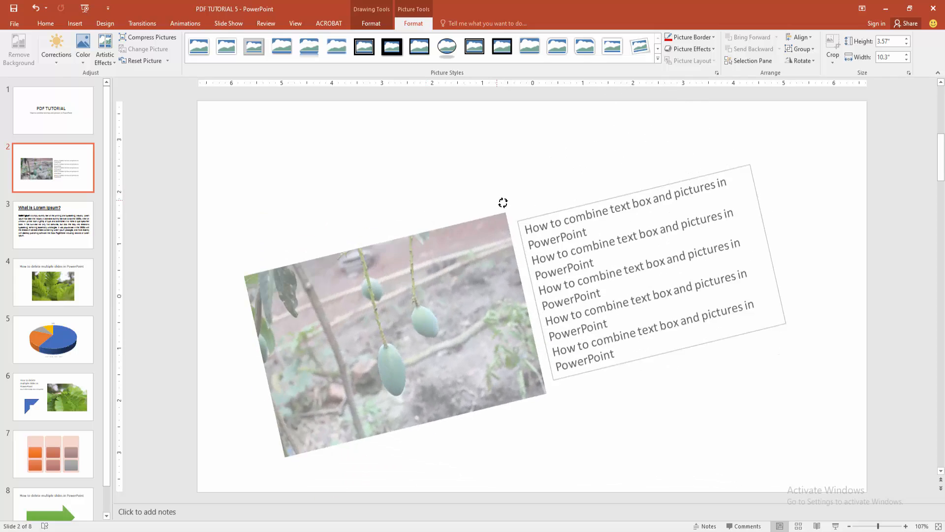
pyautogui.click(521, 177)
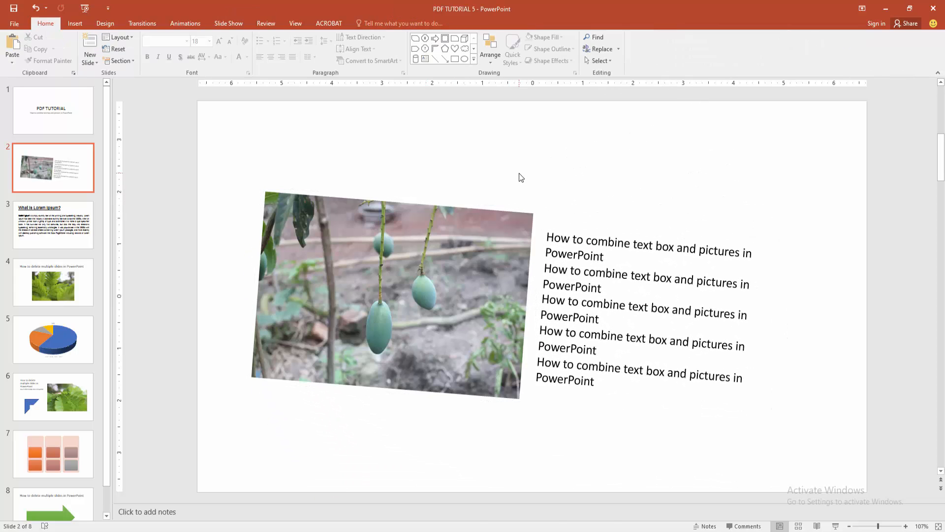